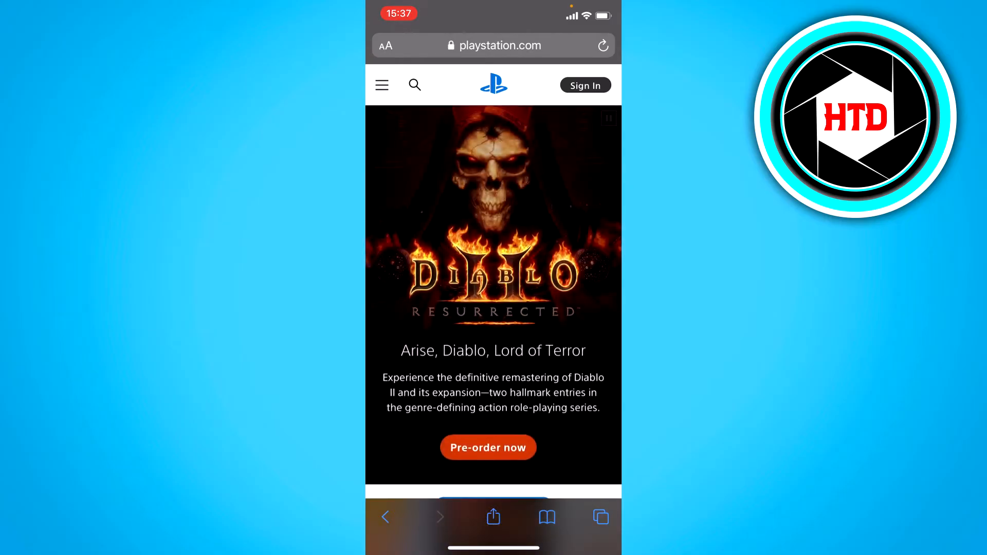
Go to Sign In from the store page and choose Create New Account on the Sony screen
click(585, 85)
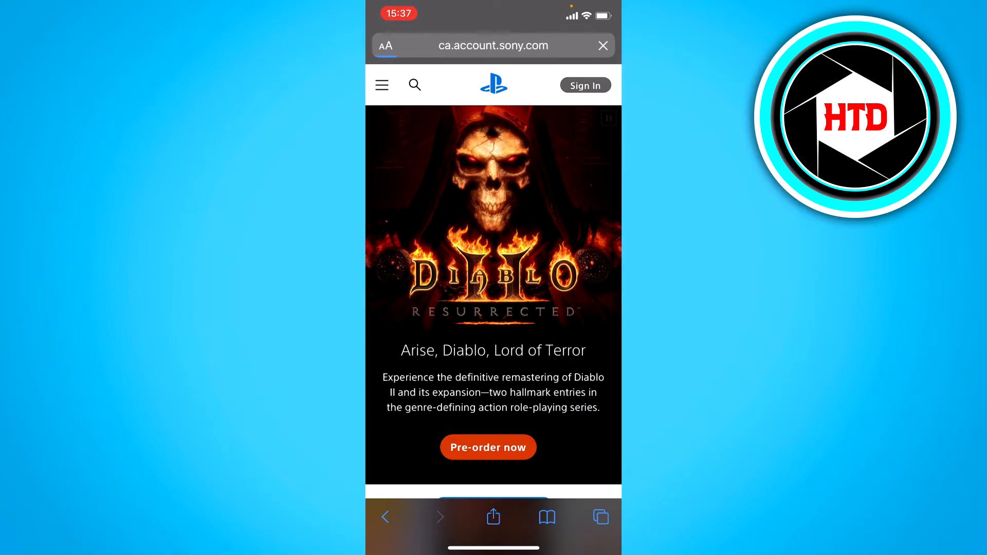
click(585, 86)
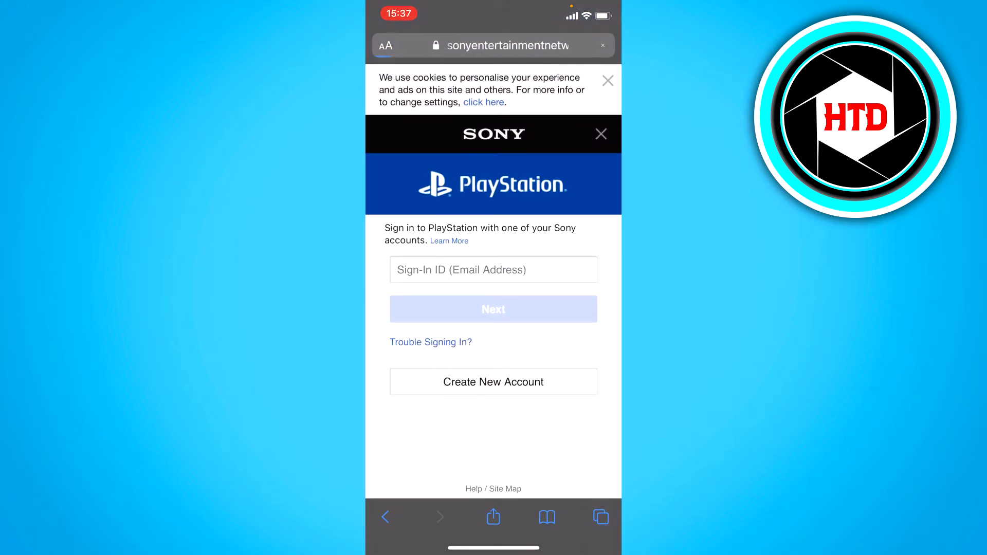
click(493, 381)
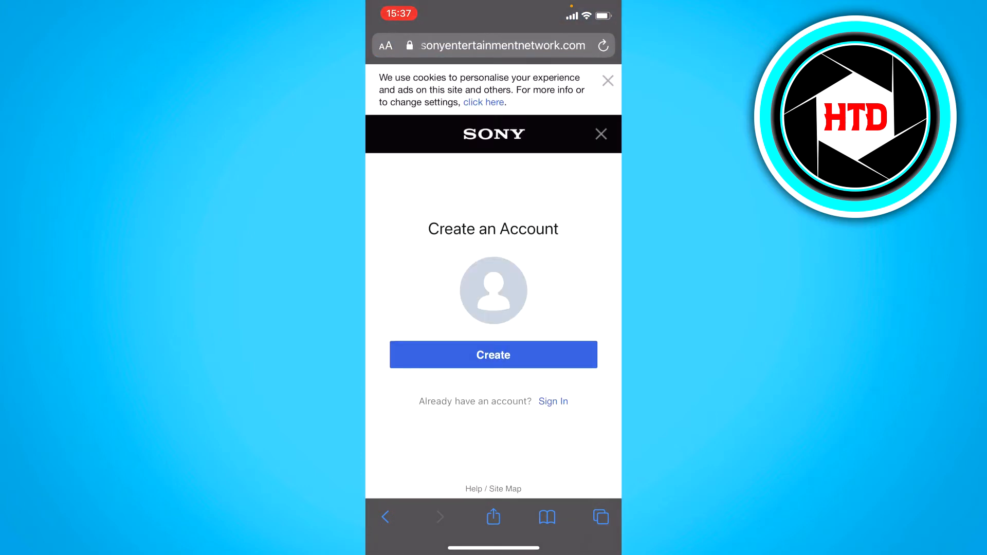
Begin creation and pick the day of birth from the date-of-birth dropdown
click(492, 355)
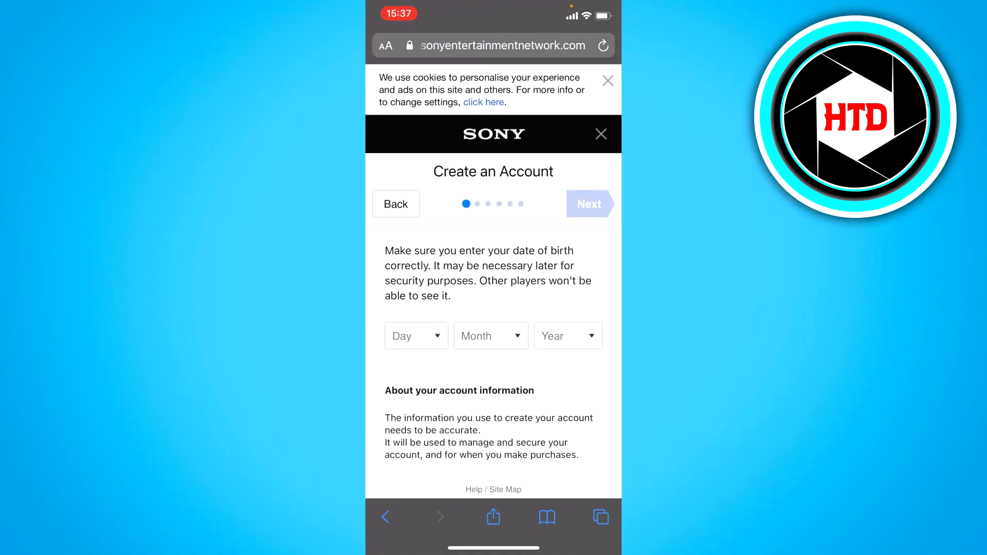
click(415, 335)
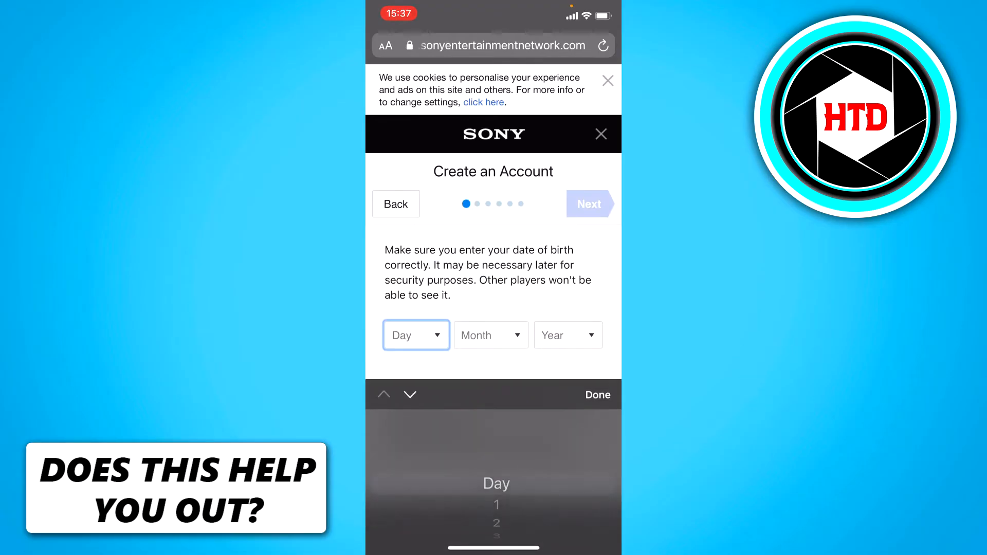
scroll(down, 3)
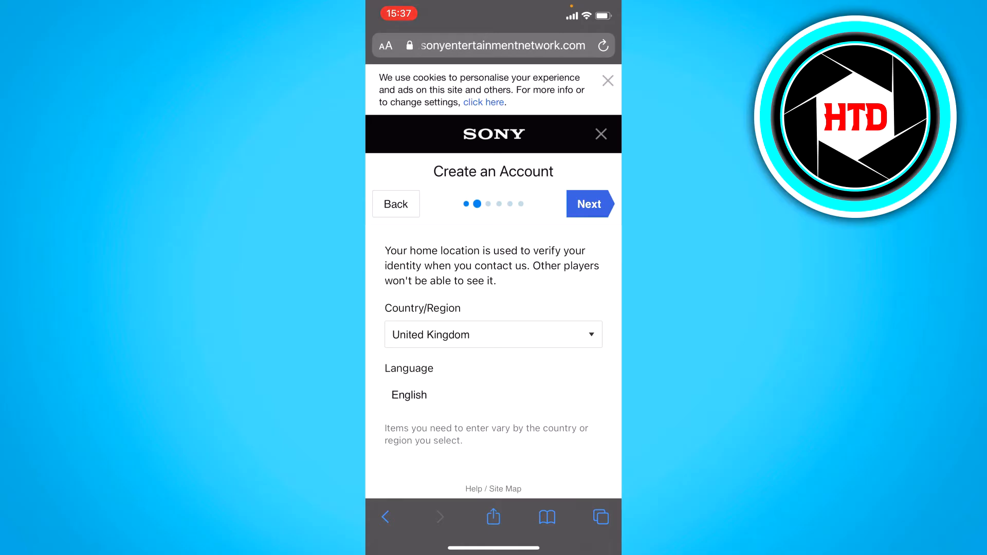
Try Nederland, settle on United Kingdom with English, and continue to the credentials step
click(492, 334)
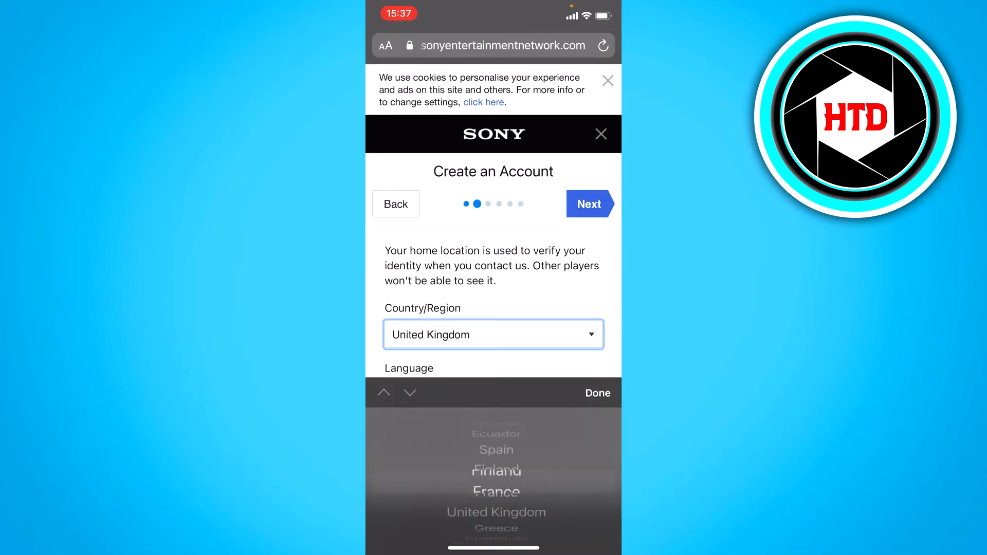
scroll(down, 3)
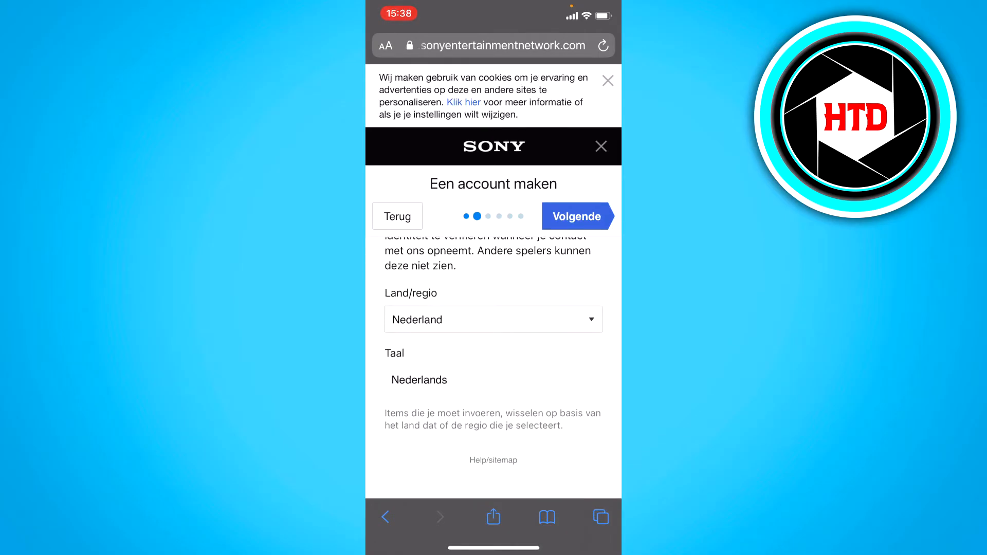
click(493, 319)
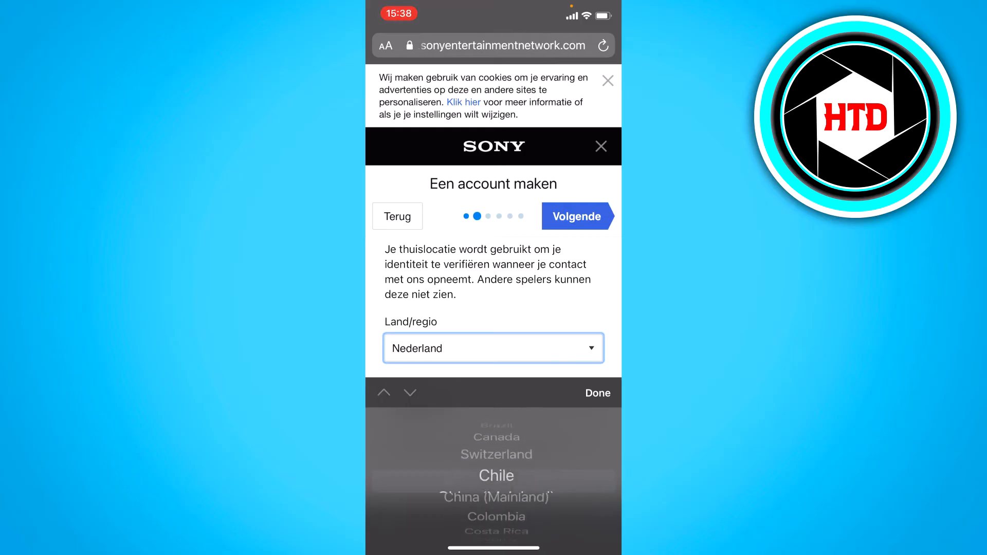
scroll(down, 3)
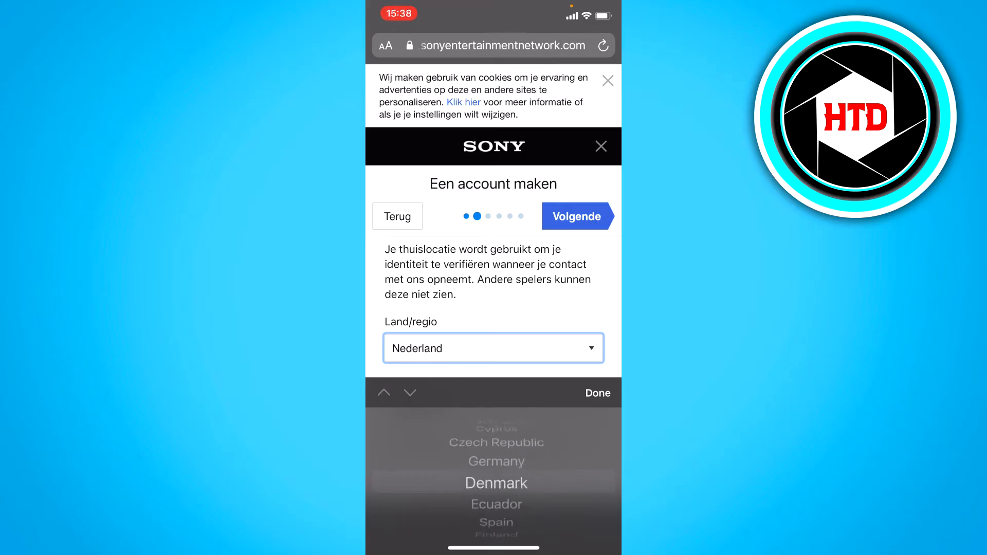
scroll(down, 3)
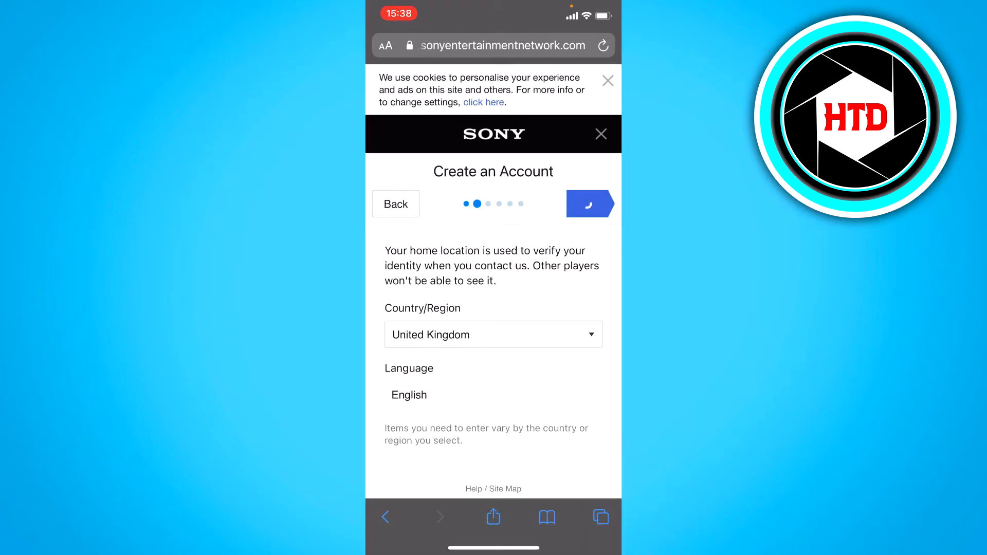
click(589, 203)
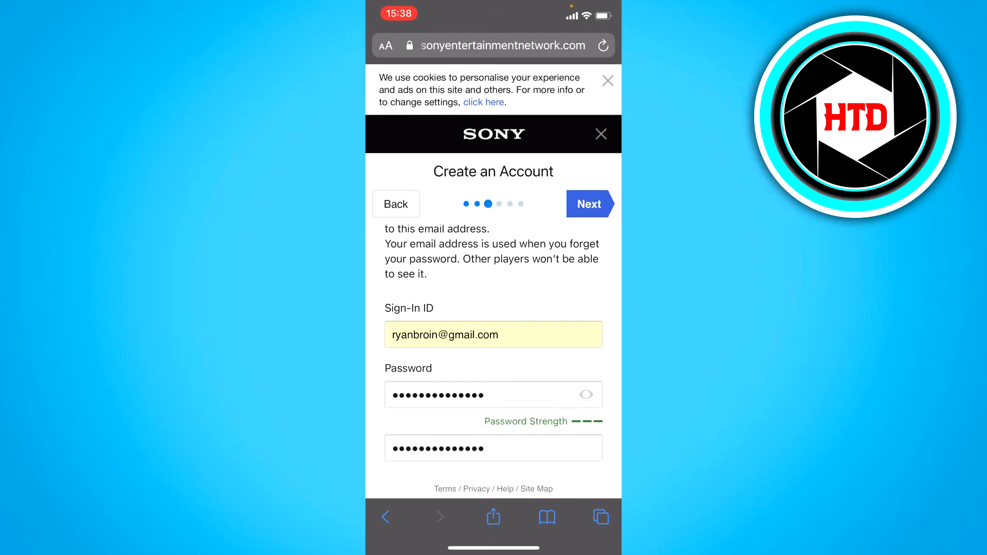
Submit the sign-in email and password and start the Verify human check
click(589, 203)
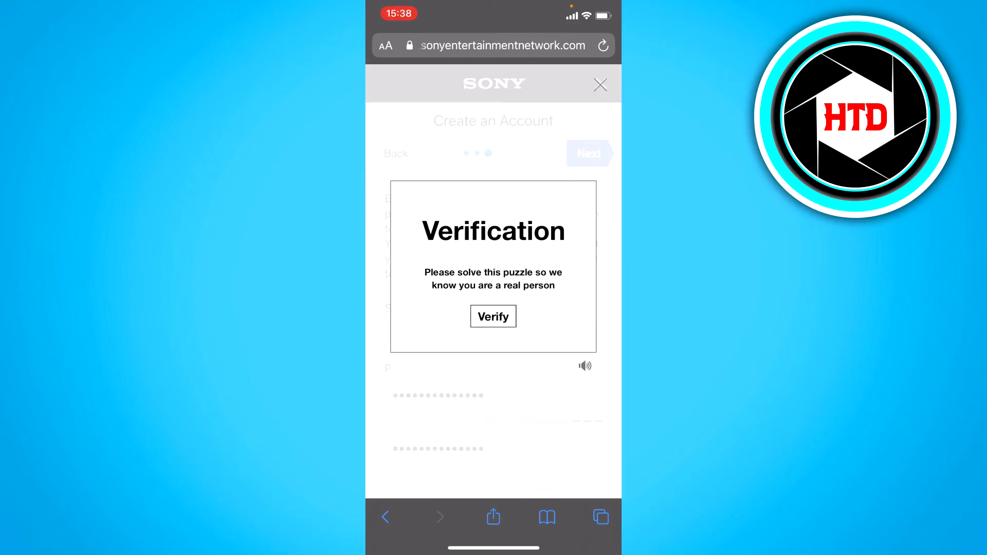
click(493, 316)
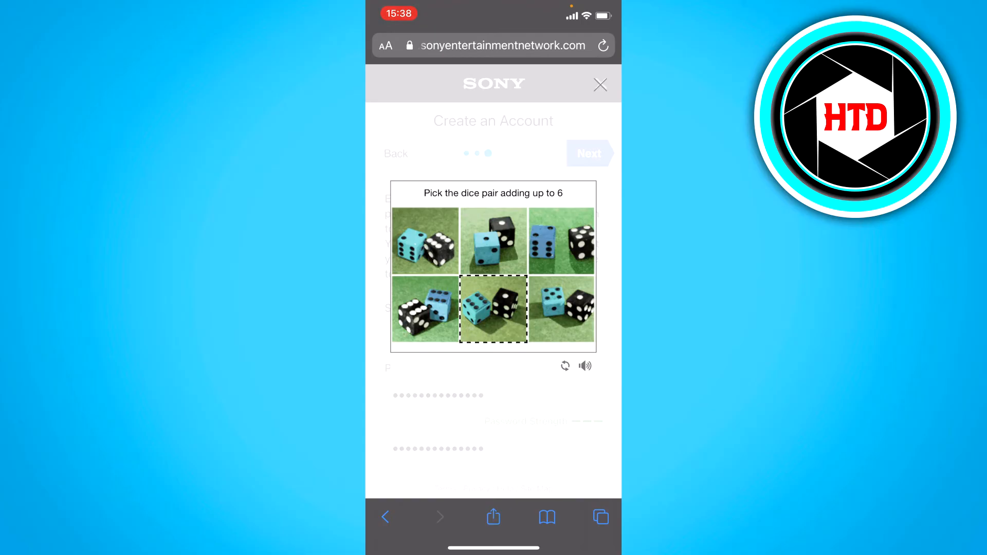
Pick the dice pair totalling 6 and decline saving the password, landing on Residential Address
click(493, 308)
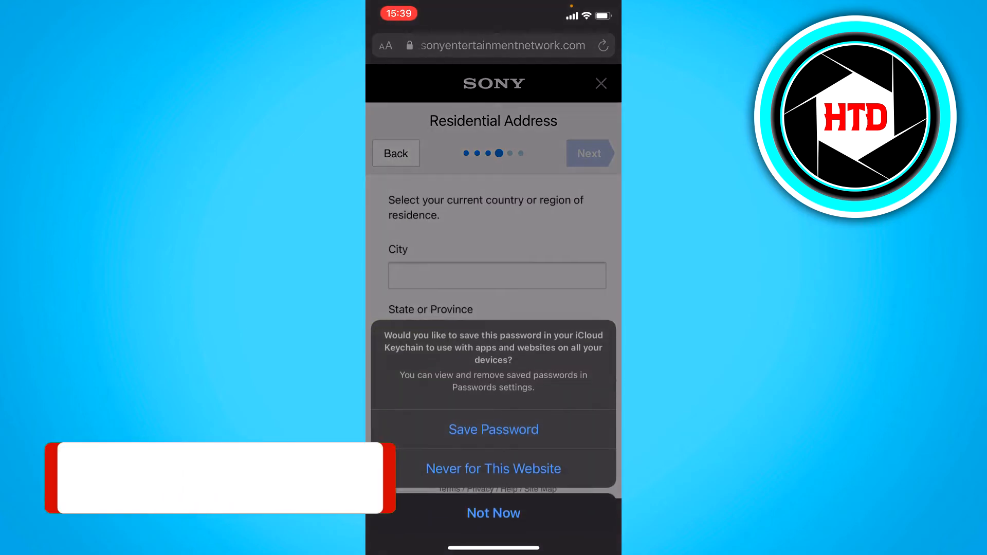
click(493, 513)
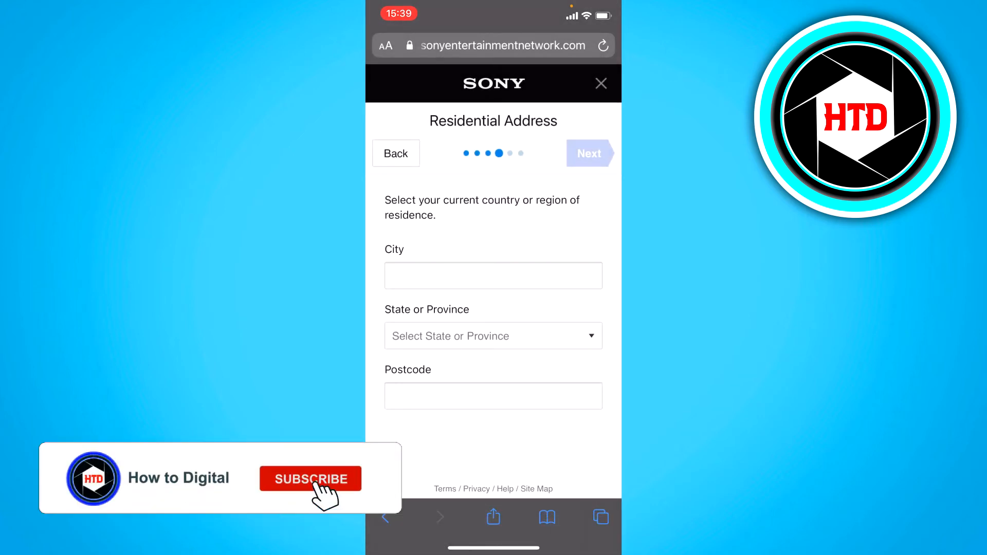
click(310, 479)
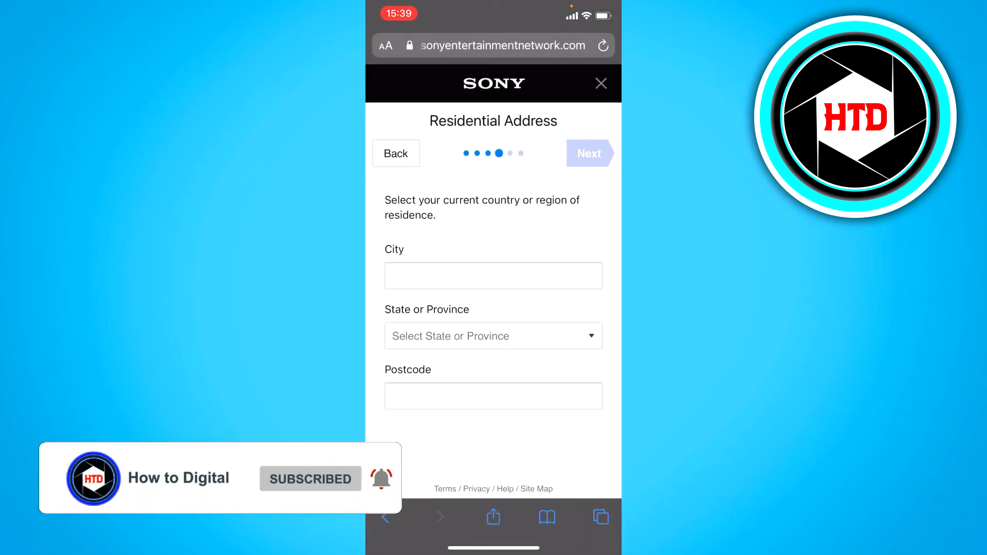